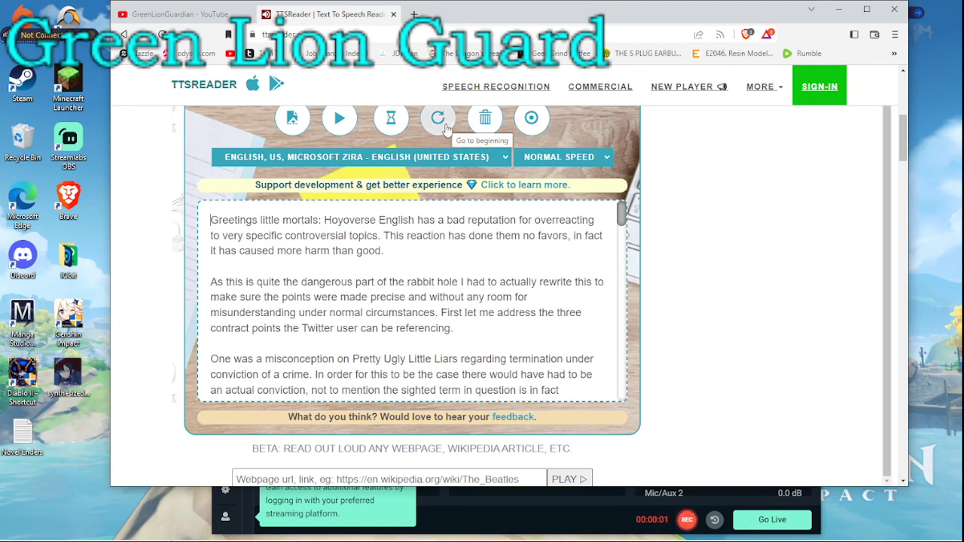
Start Play so the reader speaks the essay from its opening paragraph with sentence highlighting
{"action": "scroll", "scroll_direction": "up", "scroll_amount": 3}
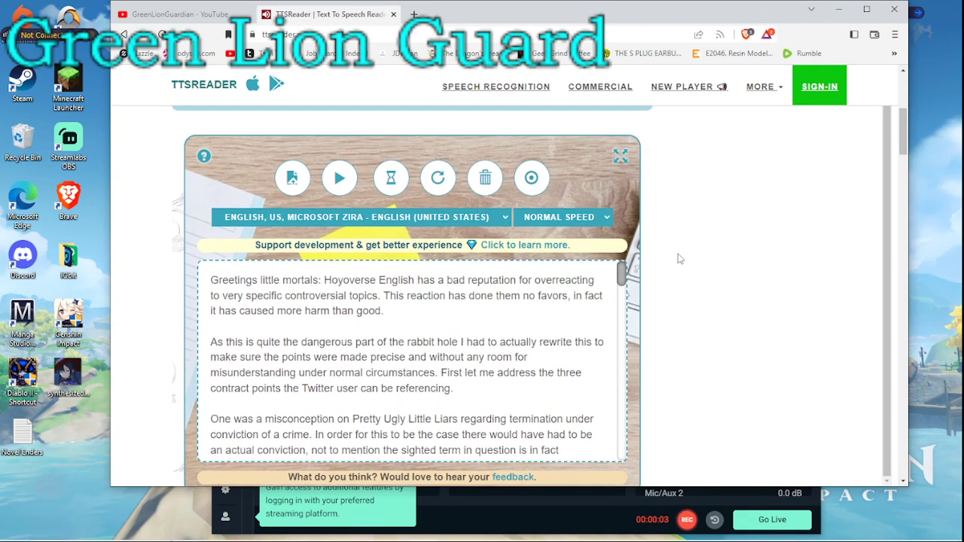
{"action": "scroll", "scroll_direction": "down", "scroll_amount": 3}
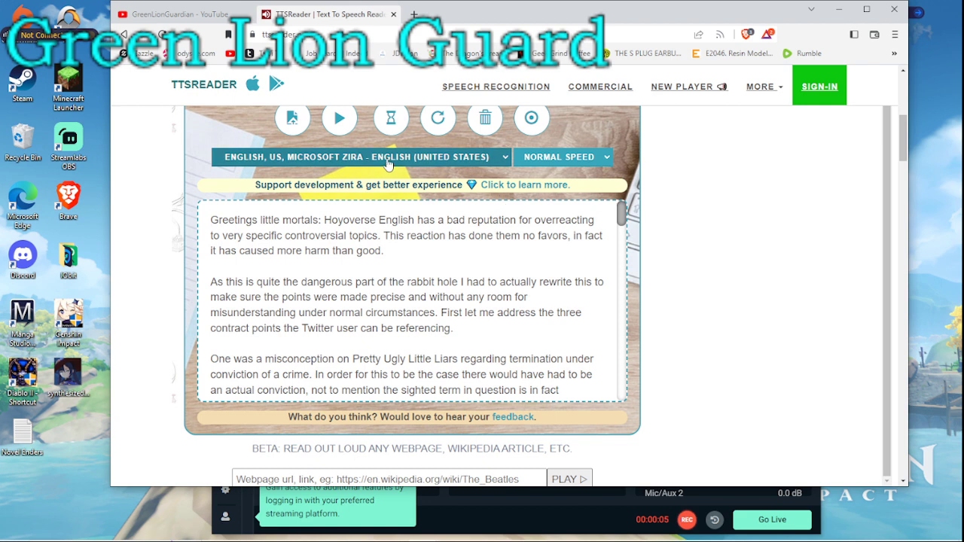
{"action": "left_click", "coordinate": [339, 118]}
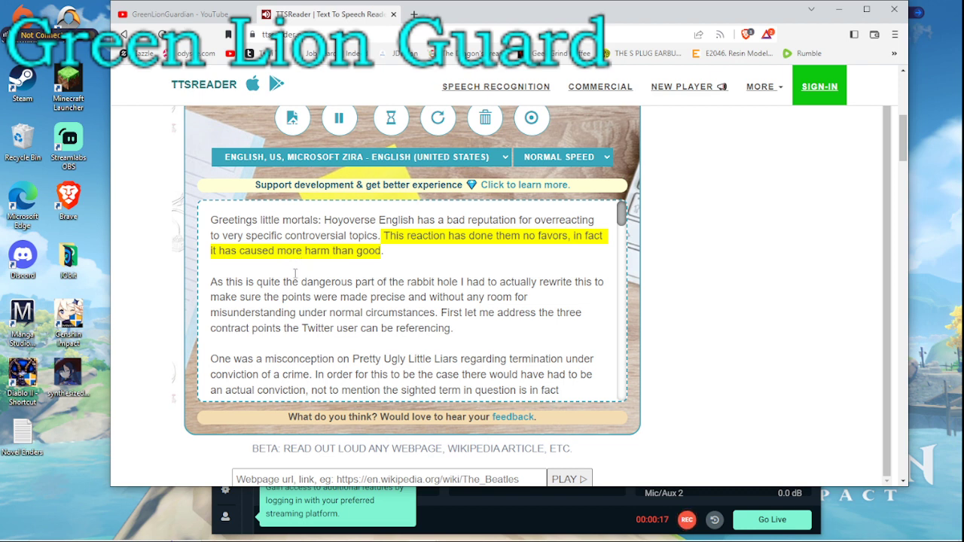
{"action": "mouse_move", "coordinate": [319, 289]}
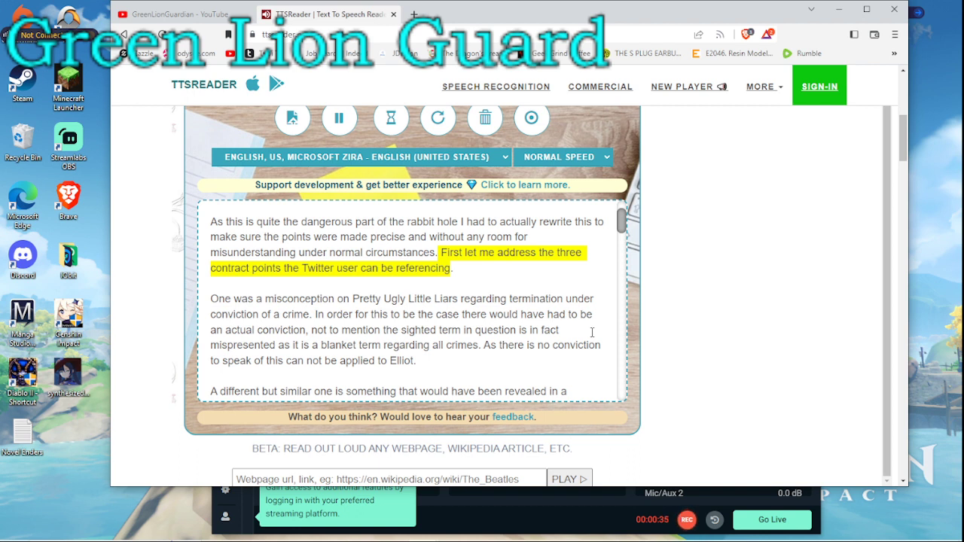
Scroll the text box to follow the highlight through the contract points to the Twitter-term paragraph
{"action": "scroll", "scroll_direction": "down", "scroll_amount": 3}
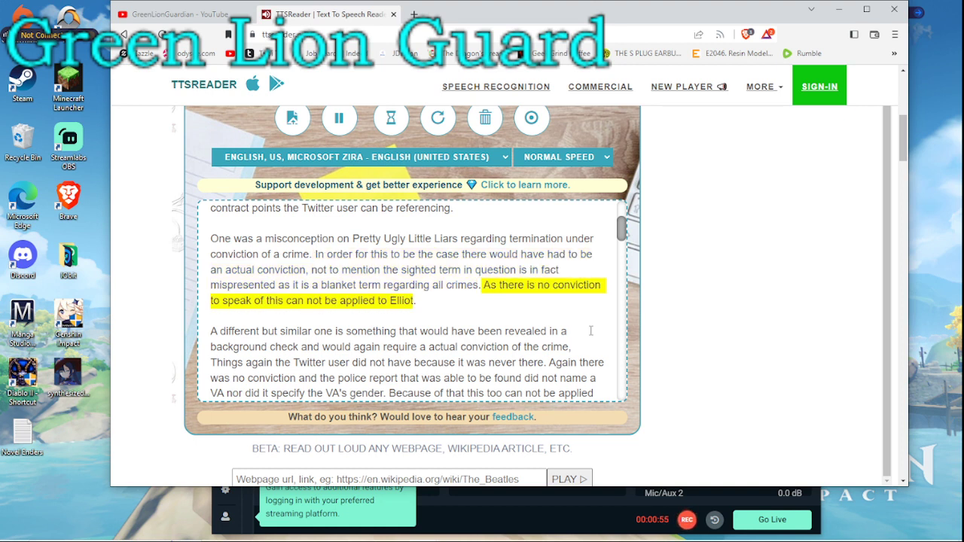
{"action": "scroll", "scroll_direction": "down", "scroll_amount": 3}
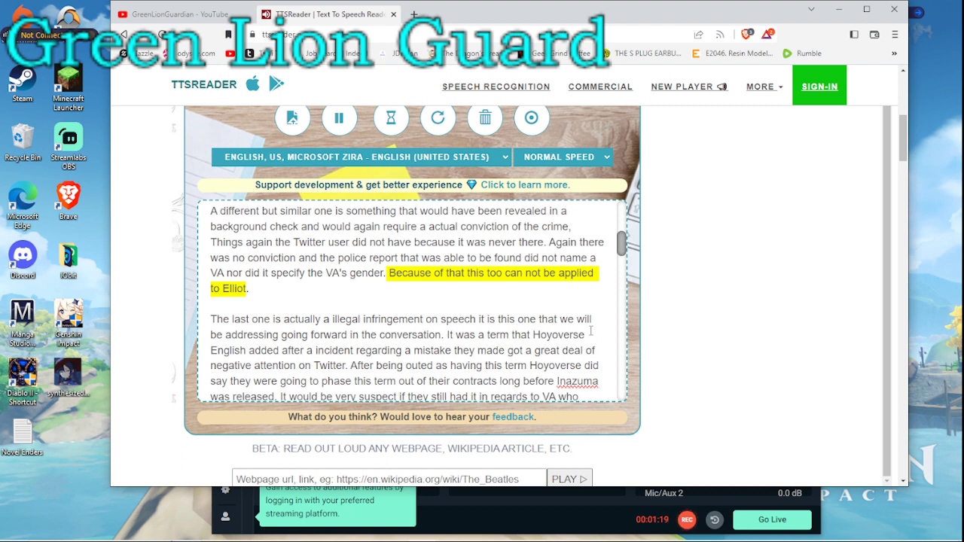
{"action": "scroll", "scroll_direction": "down", "scroll_amount": 3}
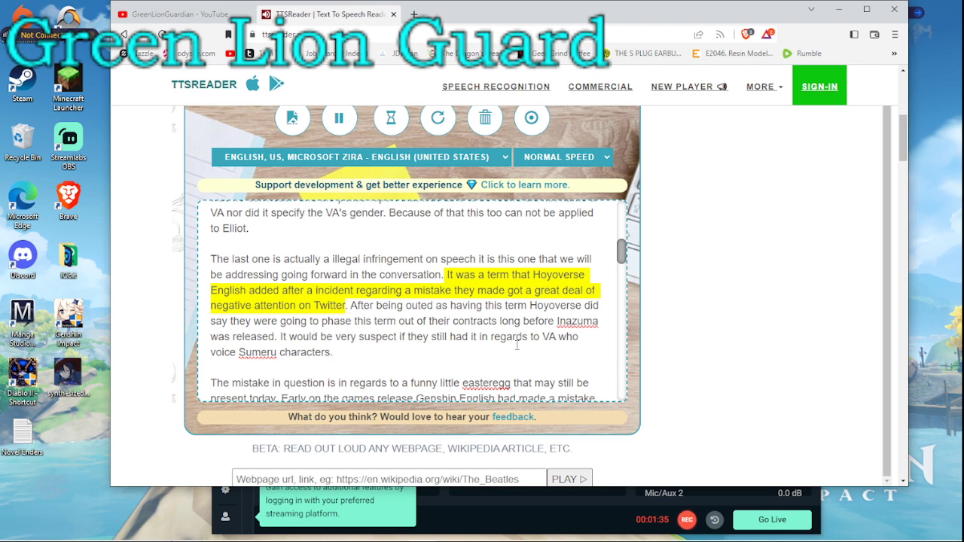
Scroll along as narration covers the Flora's boyfriend NPC mistake and removed-NPC paragraphs
{"action": "scroll", "scroll_direction": "down", "scroll_amount": 3}
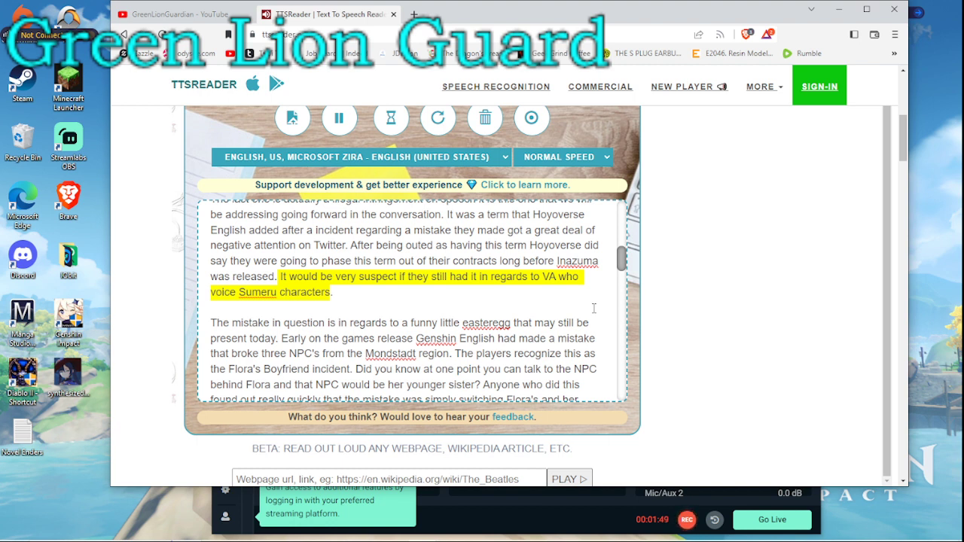
{"action": "scroll", "scroll_direction": "down", "scroll_amount": 3}
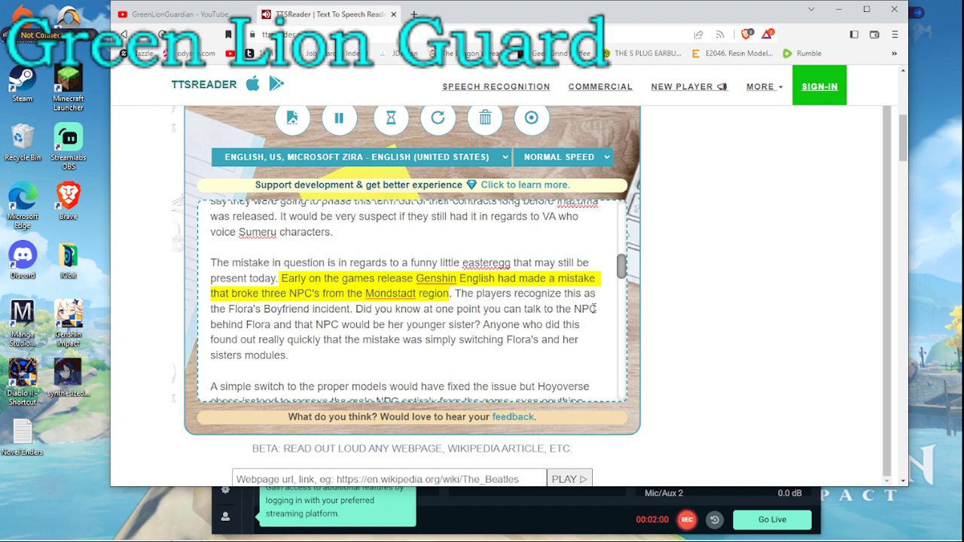
{"action": "scroll", "scroll_direction": "down", "scroll_amount": 3}
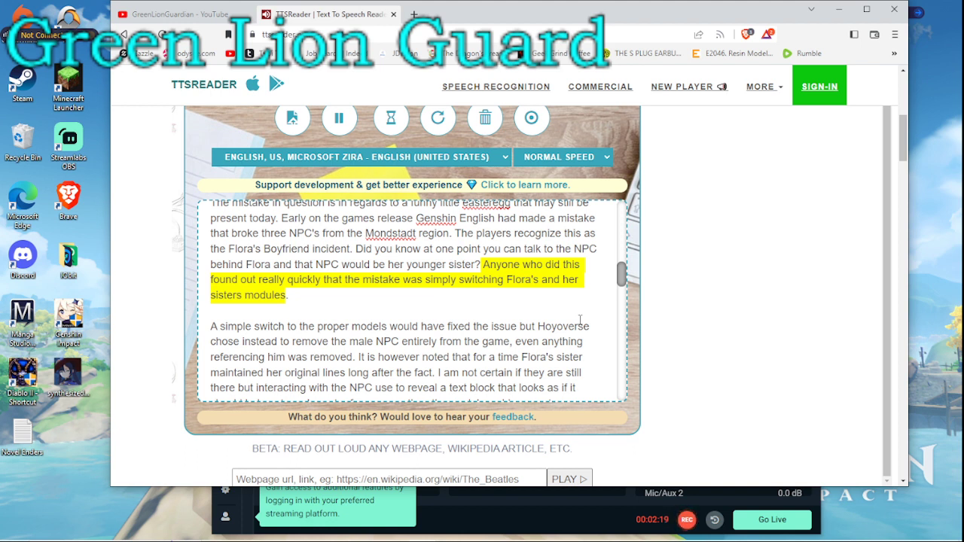
{"action": "scroll", "scroll_direction": "down", "scroll_amount": 3}
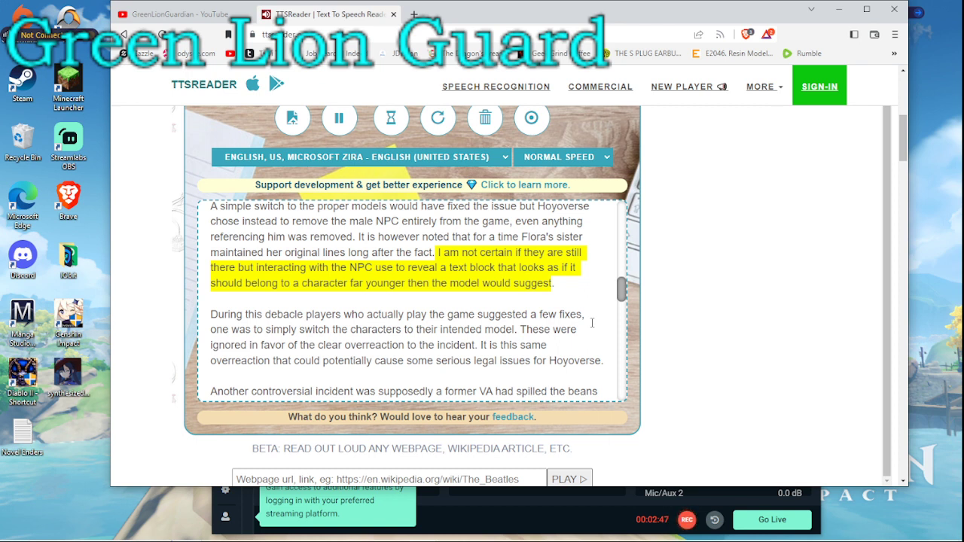
Scroll to keep the highlight visible through the former-VA controversy and free-speech sentences
{"action": "scroll", "scroll_direction": "down", "scroll_amount": 3}
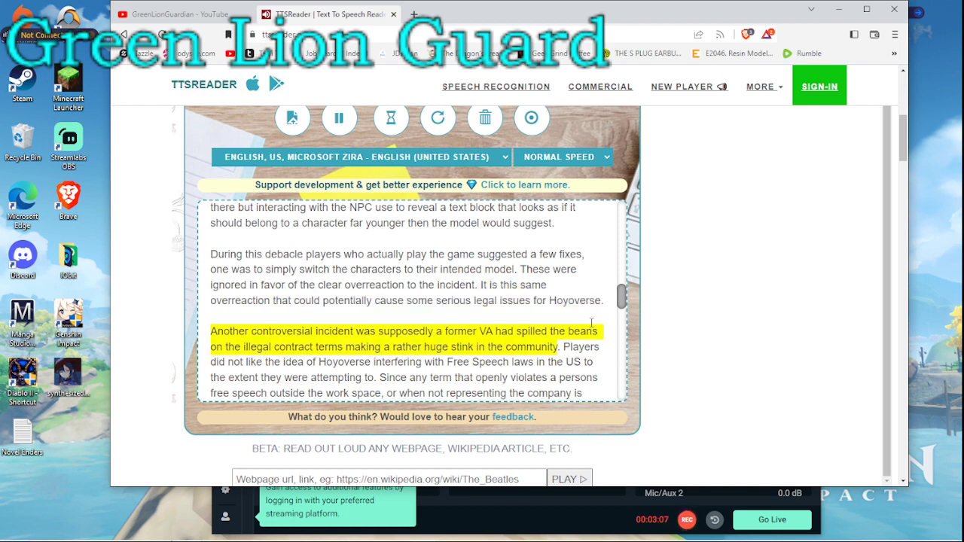
{"action": "scroll", "scroll_direction": "down", "scroll_amount": 3}
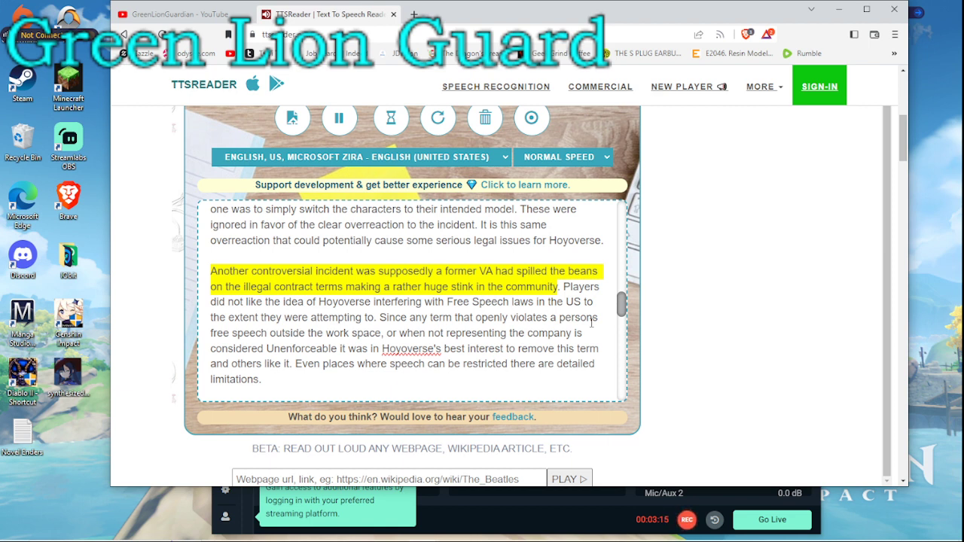
{"action": "scroll", "scroll_direction": "down", "scroll_amount": 3}
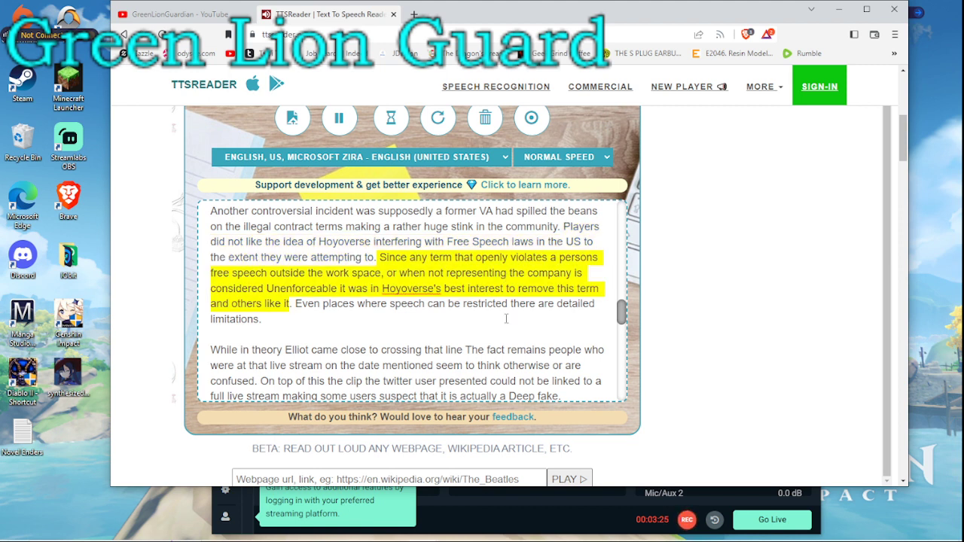
{"action": "mouse_move", "coordinate": [538, 333]}
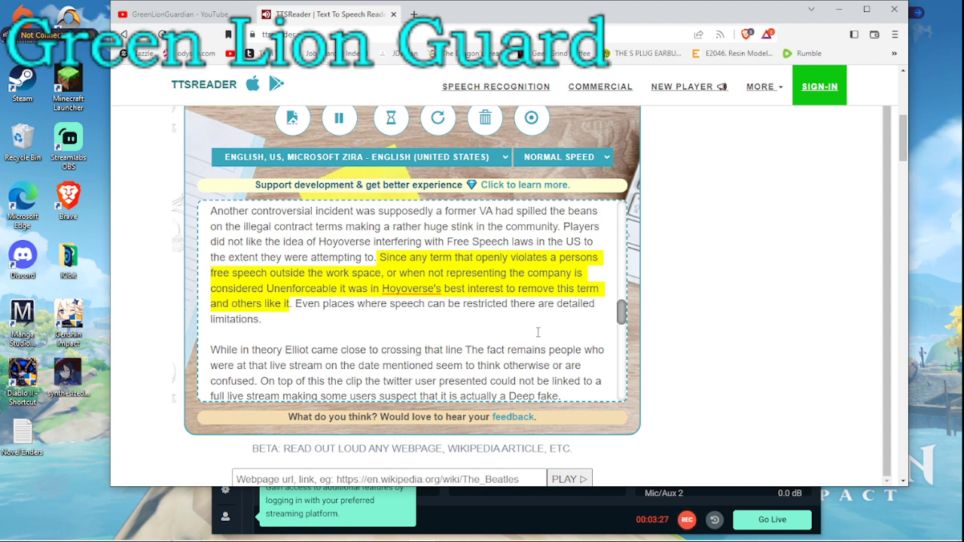
{"action": "mouse_move", "coordinate": [543, 322]}
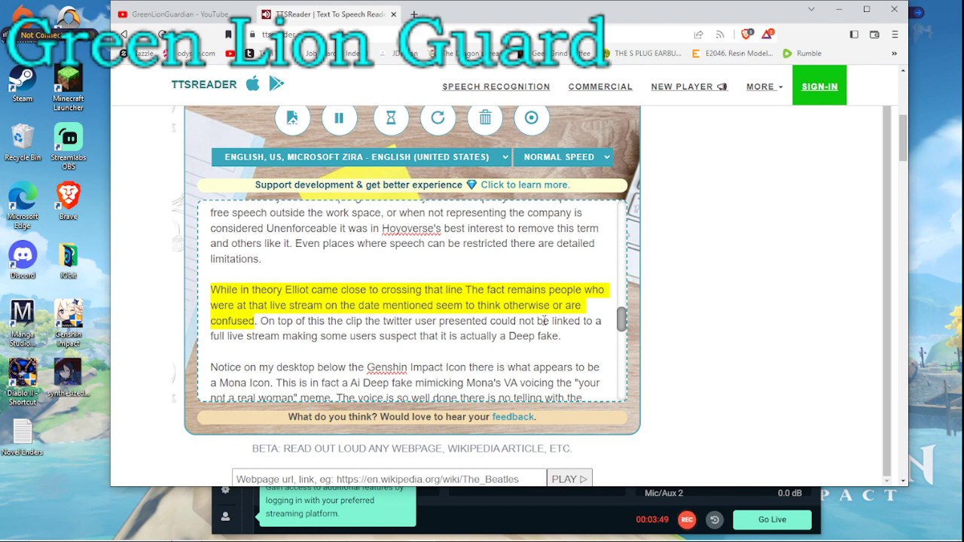
Scroll through the deepfake and legal-nightmare paragraphs to the HR/PR and Funimation sentence
{"action": "scroll", "scroll_direction": "down", "scroll_amount": 3}
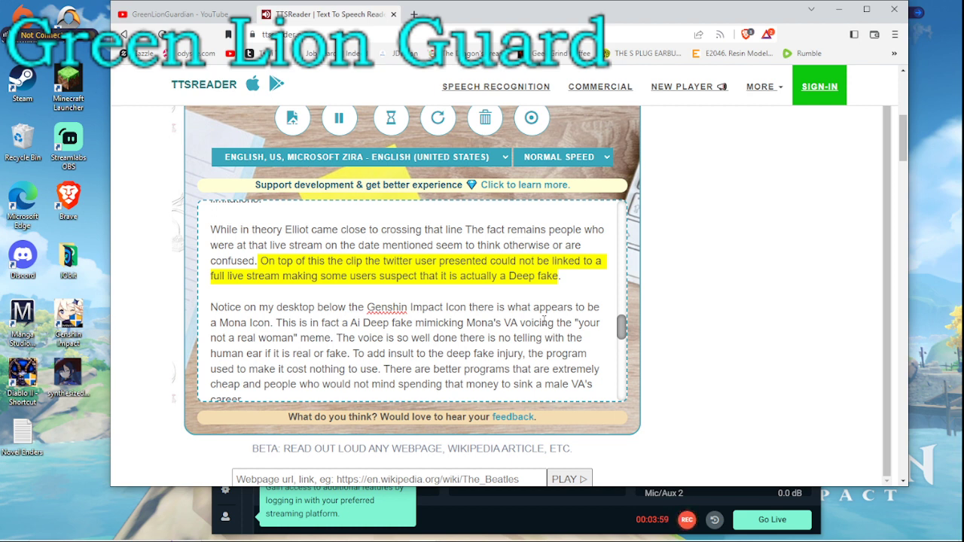
{"action": "scroll", "scroll_direction": "down", "scroll_amount": 3}
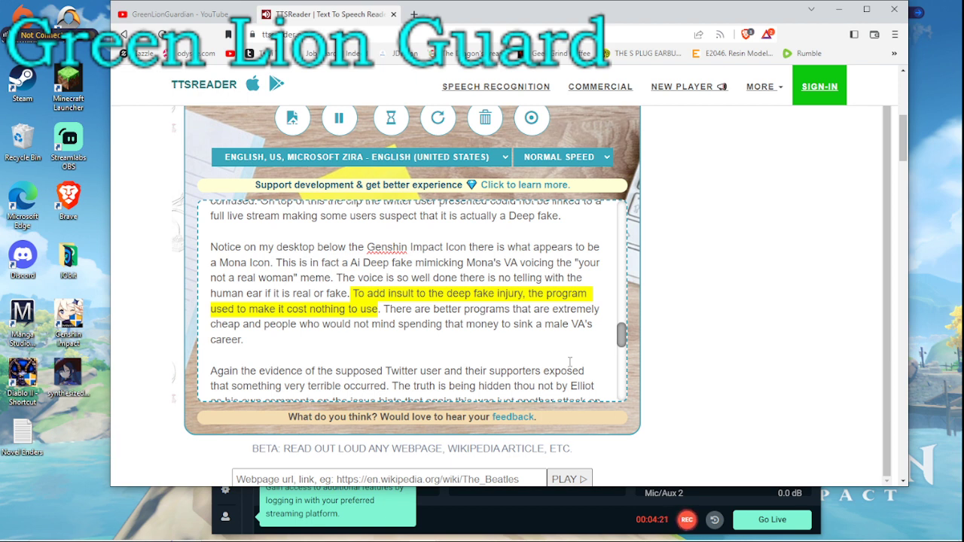
{"action": "scroll", "scroll_direction": "down", "scroll_amount": 3}
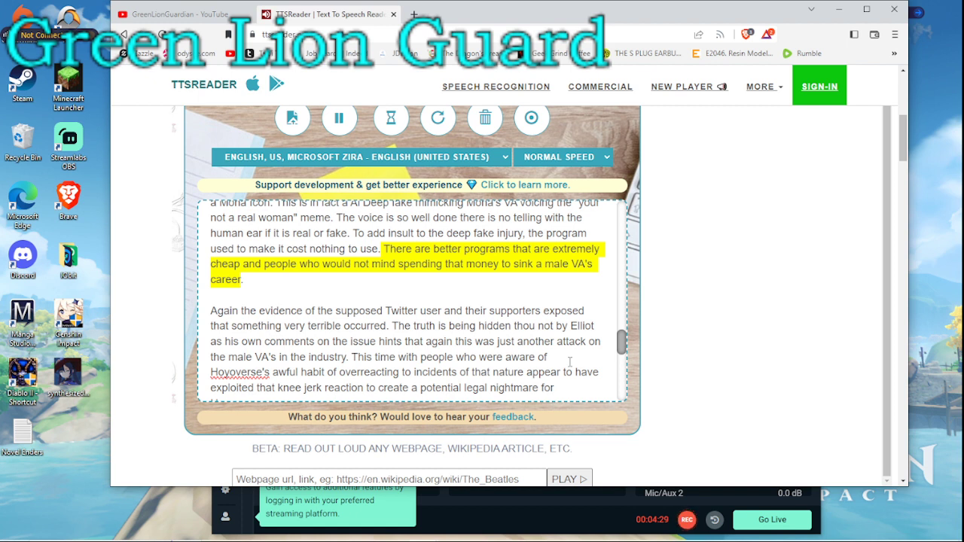
{"action": "scroll", "scroll_direction": "down", "scroll_amount": 3}
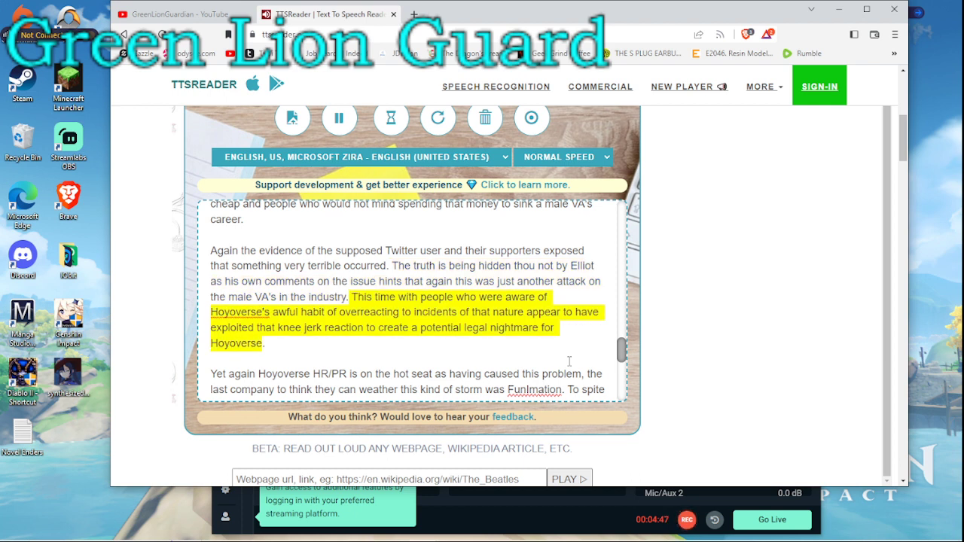
{"action": "mouse_move", "coordinate": [525, 362]}
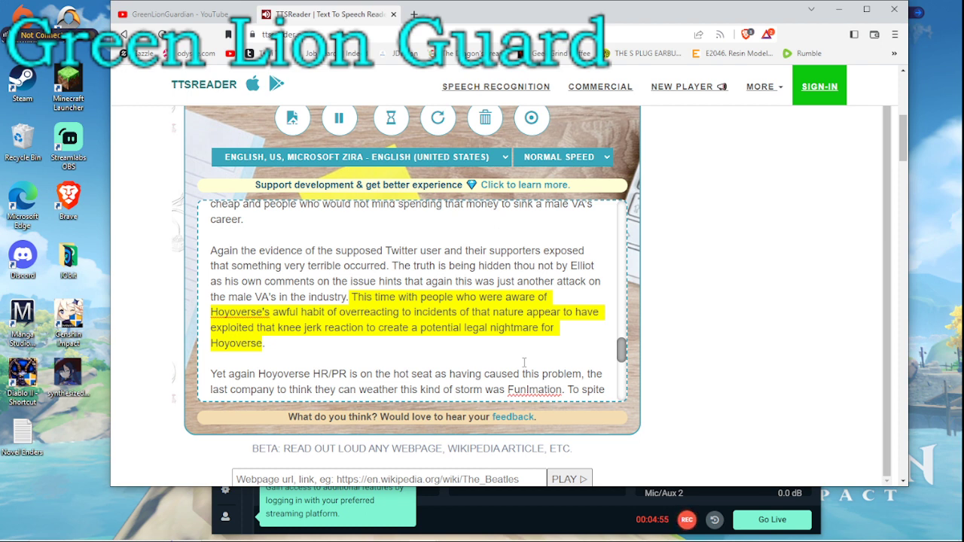
{"action": "scroll", "scroll_direction": "down", "scroll_amount": 3}
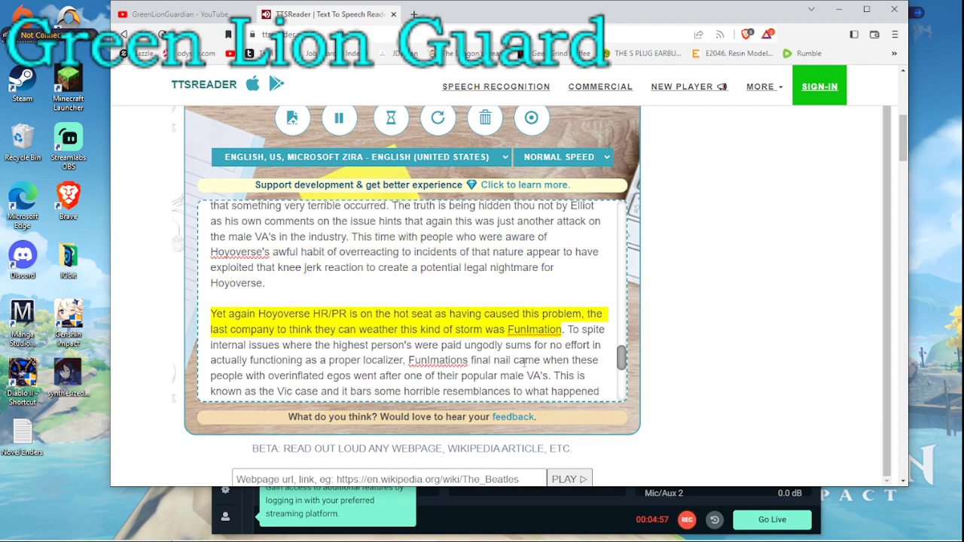
Scroll to the bottom as narration passes the Genshin PR paragraph to the Elliot contract-term sentence
{"action": "scroll", "scroll_direction": "down", "scroll_amount": 3}
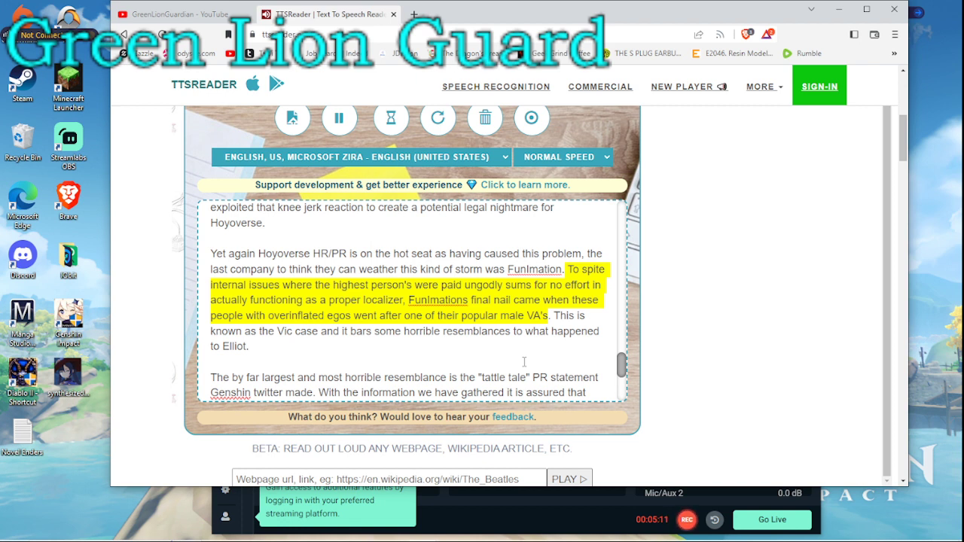
{"action": "mouse_move", "coordinate": [509, 334]}
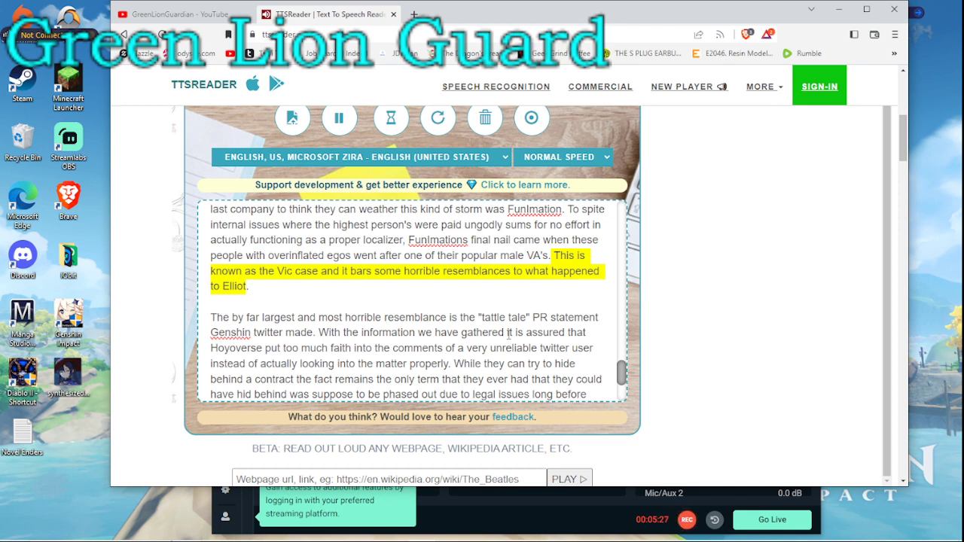
{"action": "scroll", "scroll_direction": "down", "scroll_amount": 3}
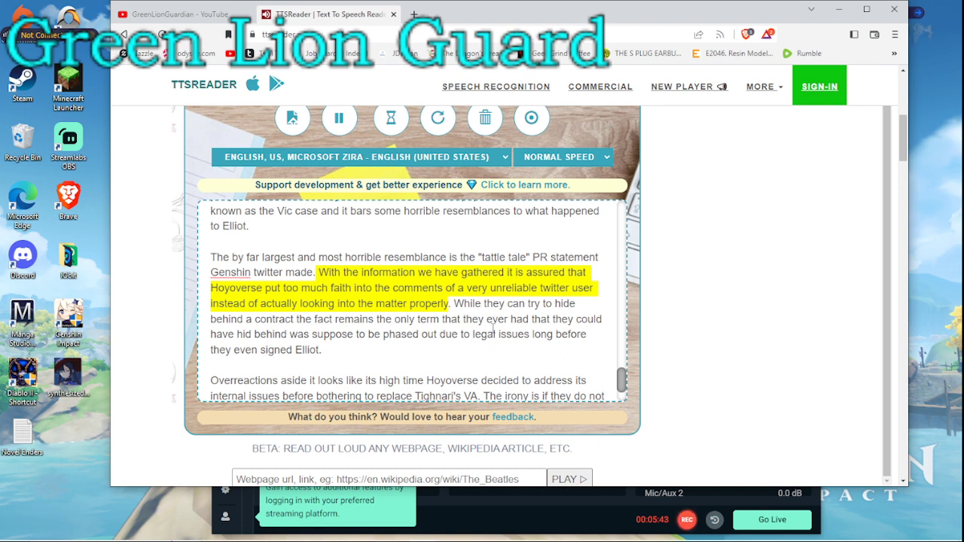
{"action": "scroll", "scroll_direction": "down", "scroll_amount": 3}
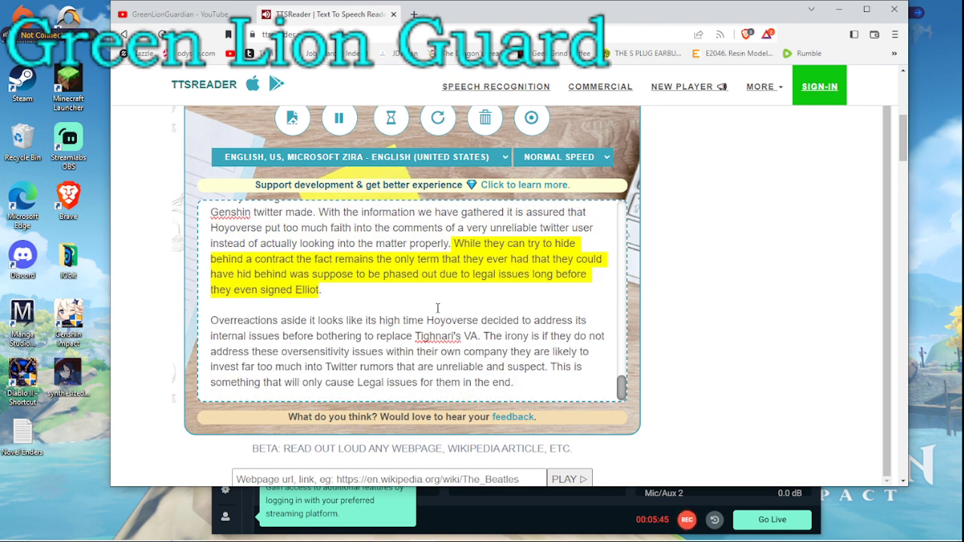